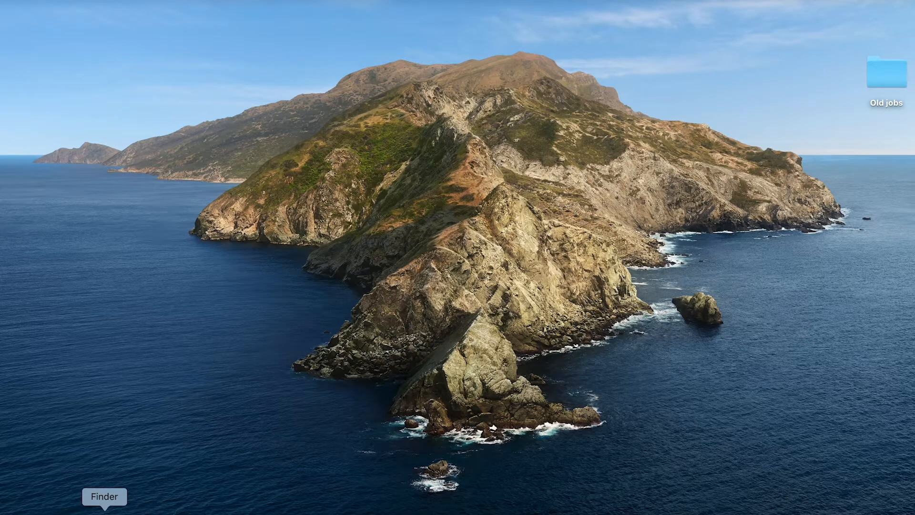
Show the connected iPad's General summary page in a Finder window
left_click(104, 497)
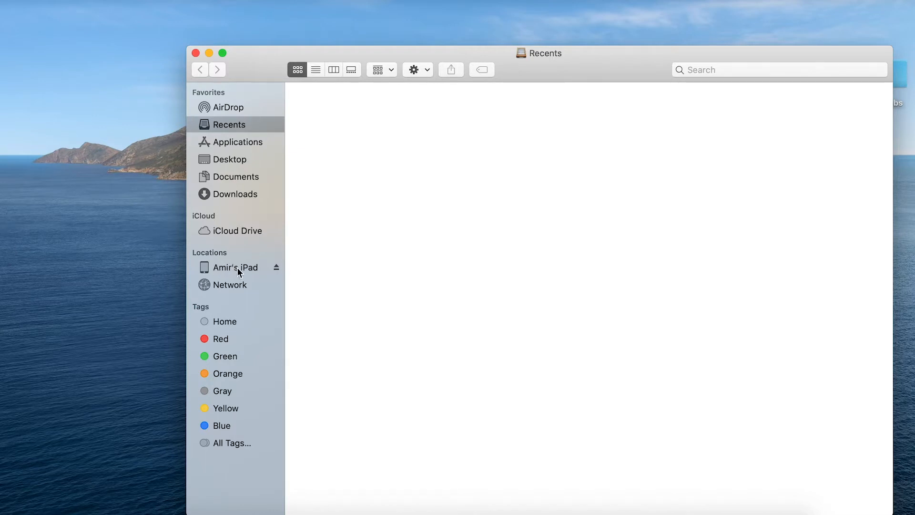
left_click(236, 267)
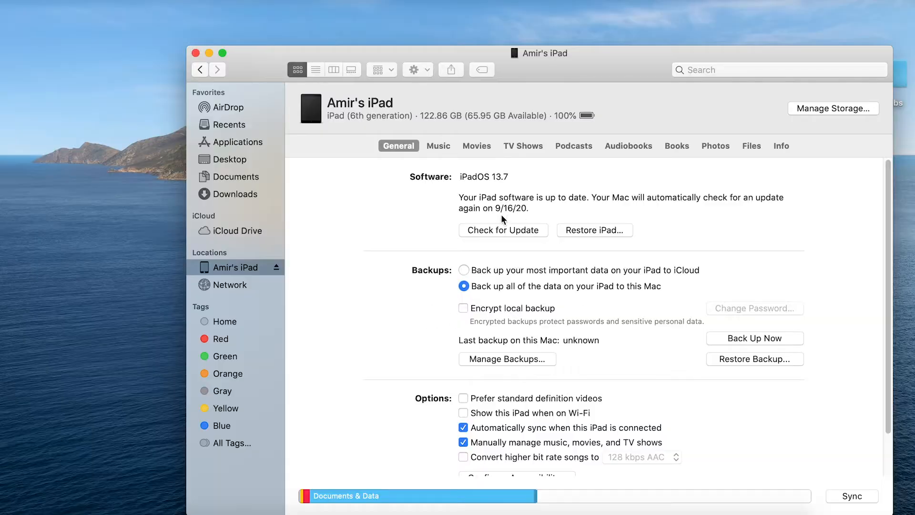
mouse_move(655, 277)
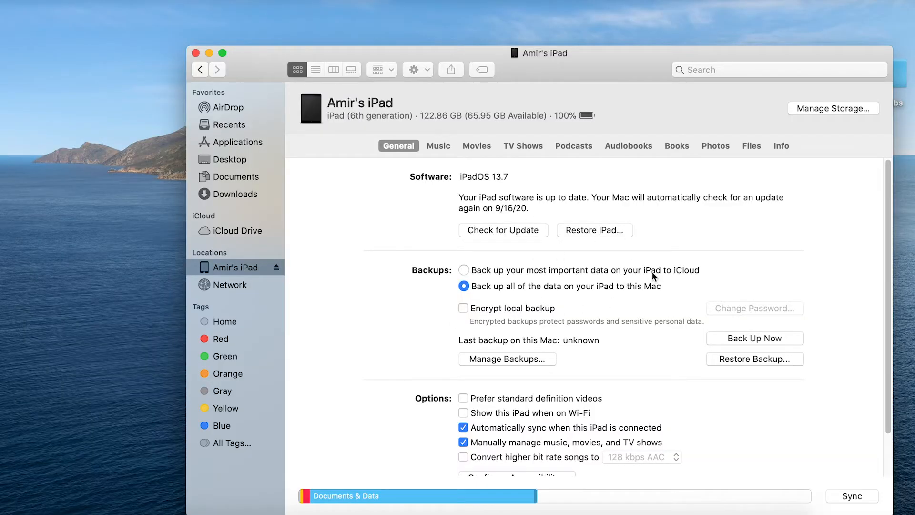
mouse_move(755, 350)
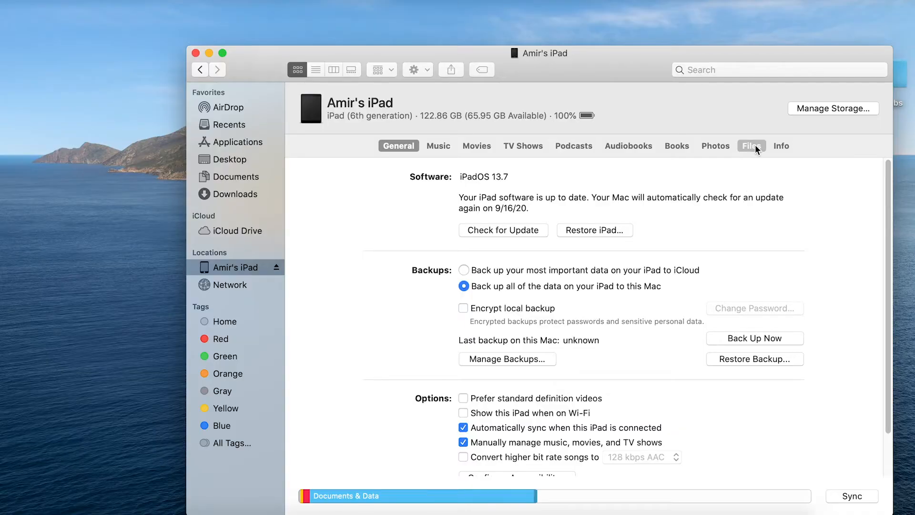
From the iPad's Files list, copy Capture's Jobs folder to the desktop and start selecting DB.sqlite
left_click(751, 145)
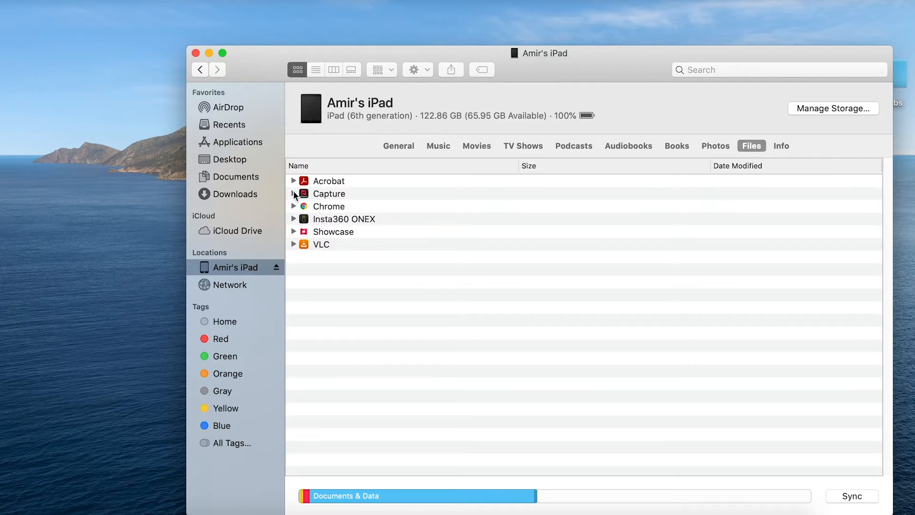
left_click(295, 194)
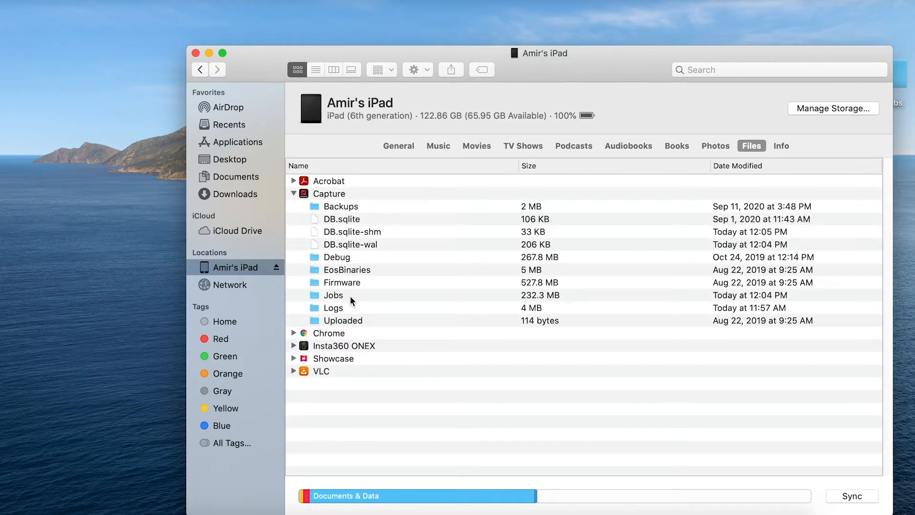
mouse_move(334, 304)
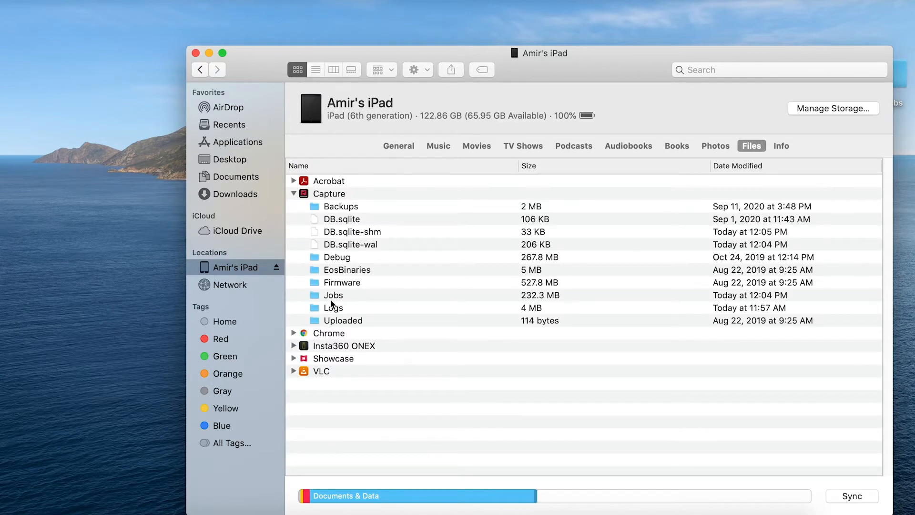
mouse_move(345, 294)
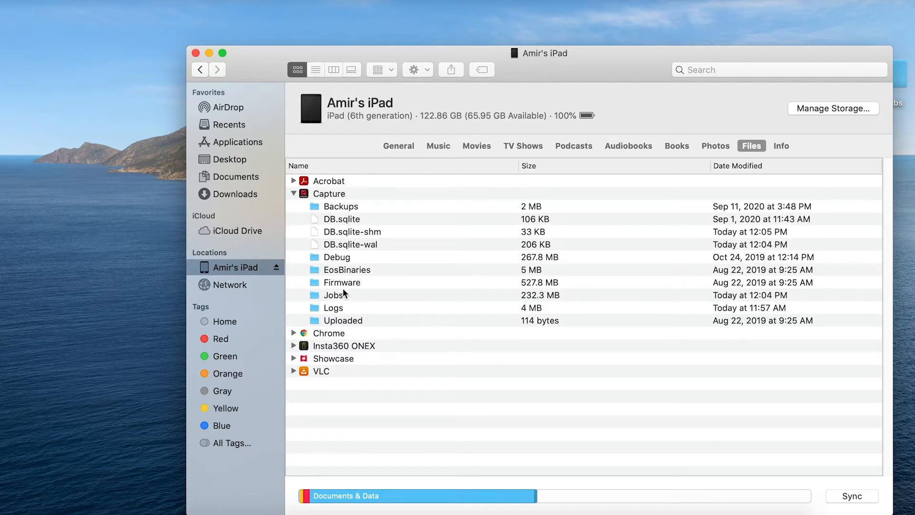
mouse_move(353, 232)
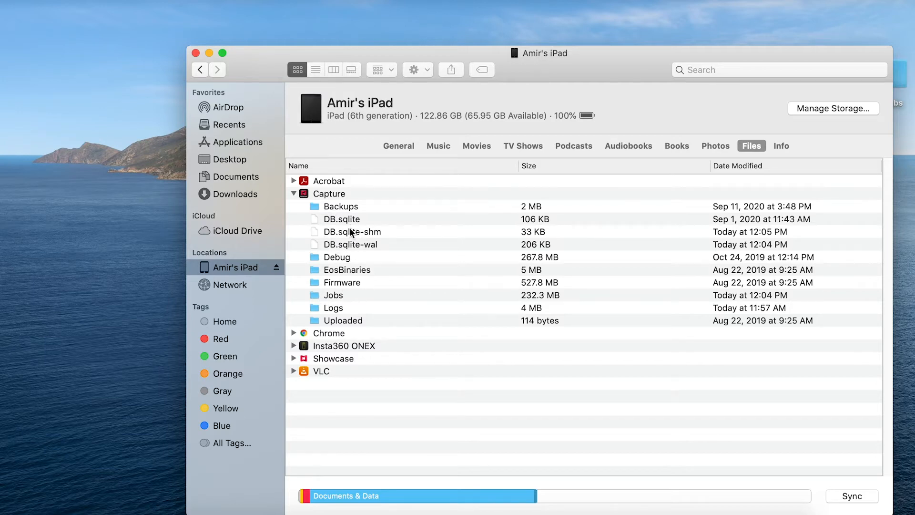
mouse_move(326, 312)
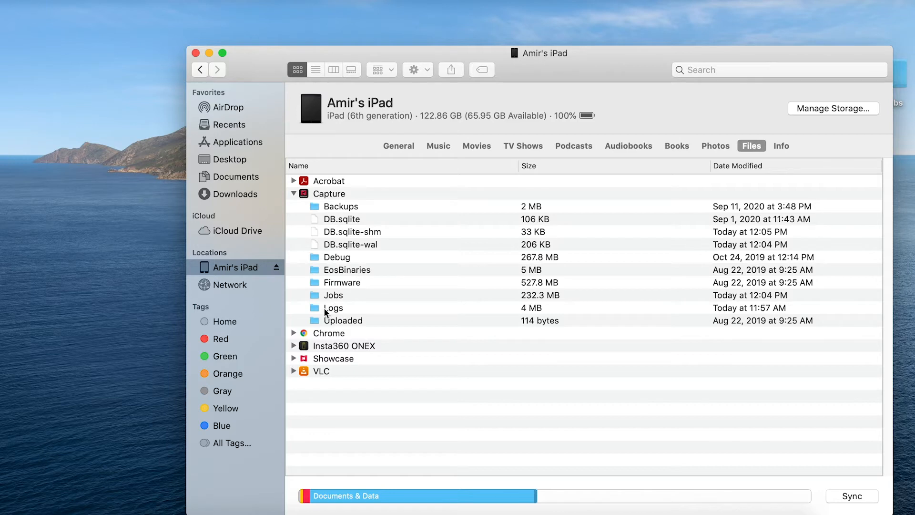
left_click_drag(333, 295, 123, 287)
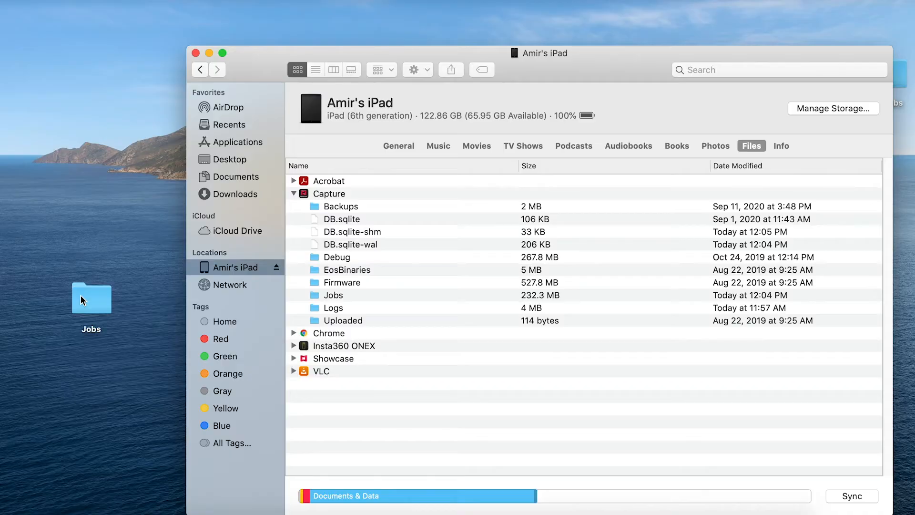
mouse_move(493, 102)
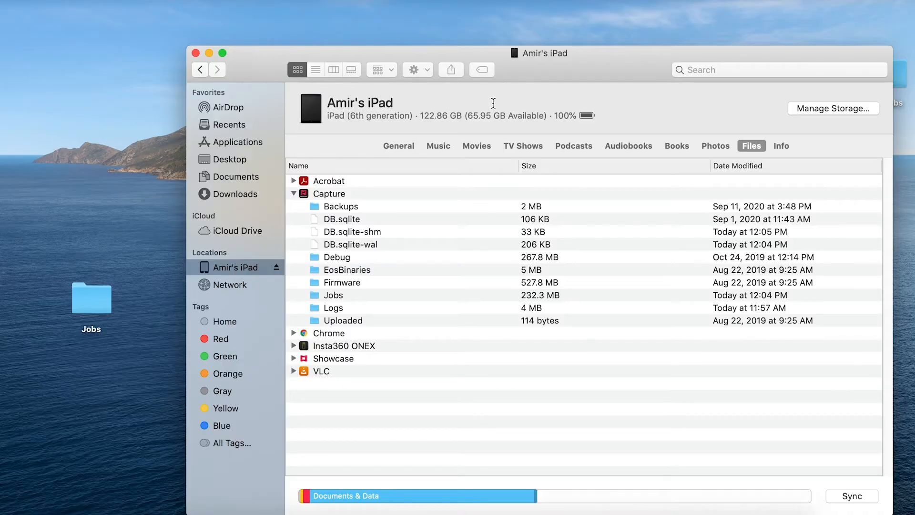
mouse_move(537, 100)
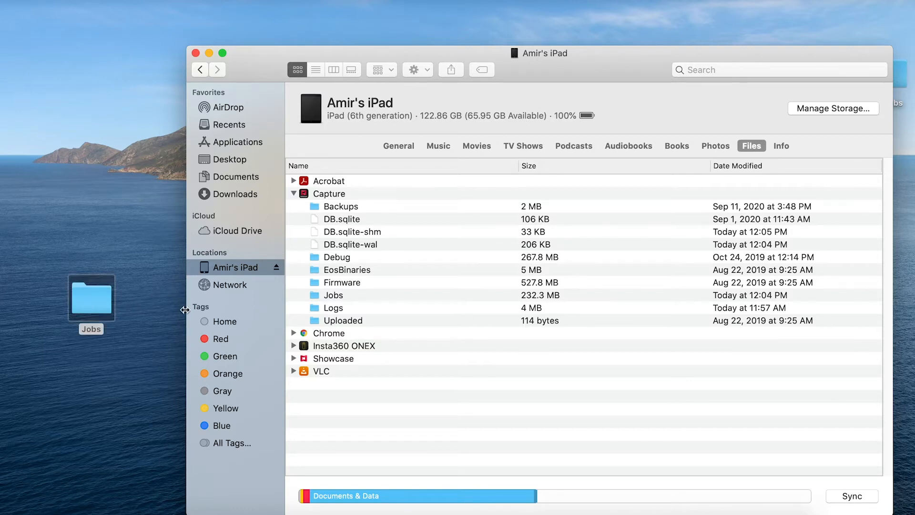
left_click(342, 219)
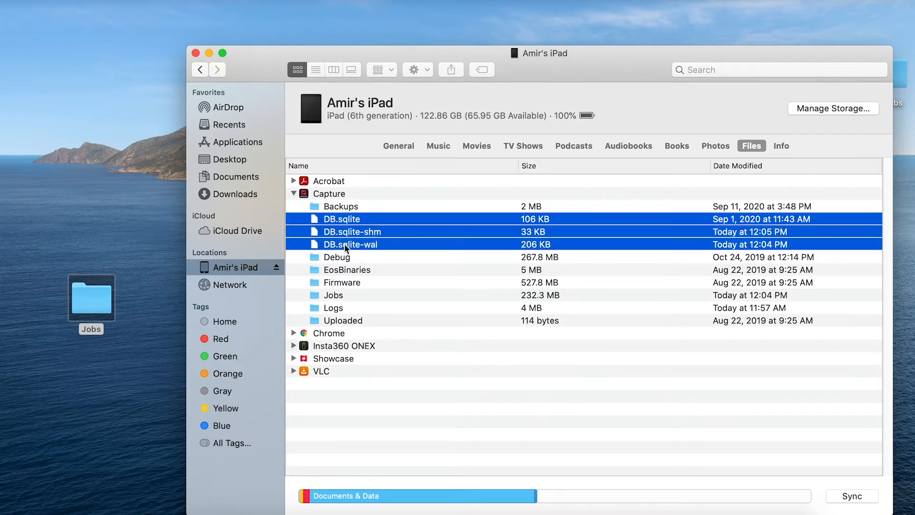
Copy DB.sqlite, DB.sqlite-shm and DB.sqlite-wal from Capture onto the desktop
left_click_drag(350, 231, 129, 176)
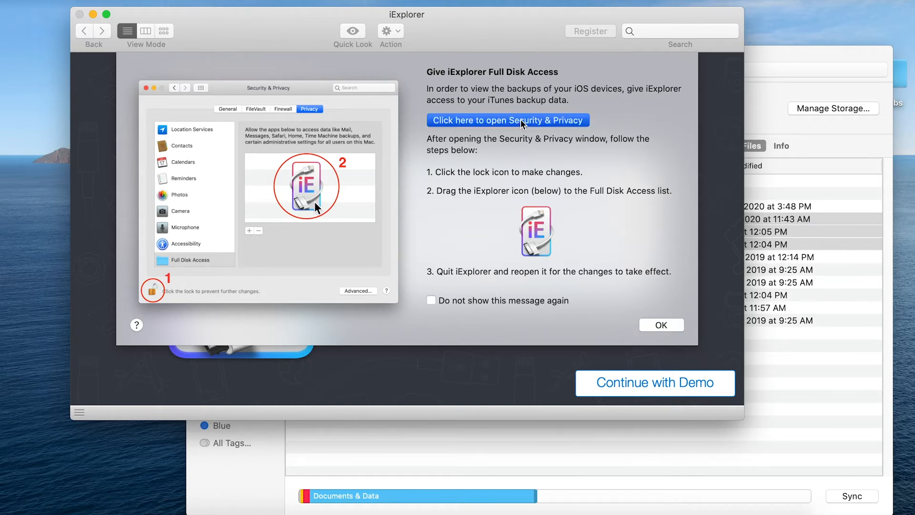
Unlock Security & Privacy, tick iExplorer under Full Disk Access, and quit iExplorer to apply it
left_click(507, 120)
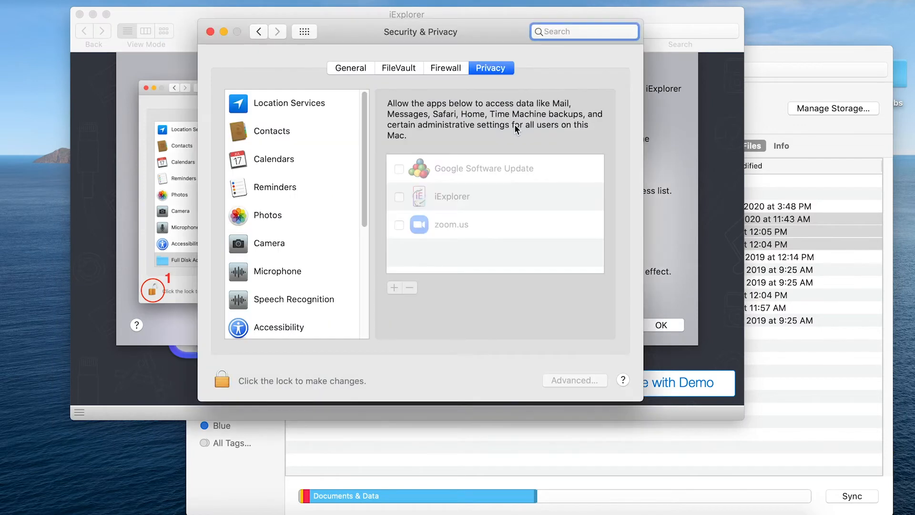
left_click(222, 380)
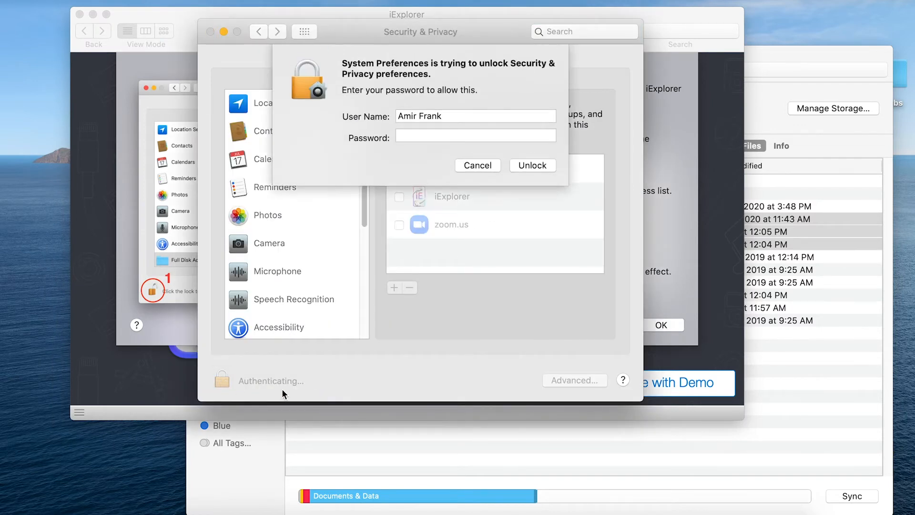
left_click(532, 164)
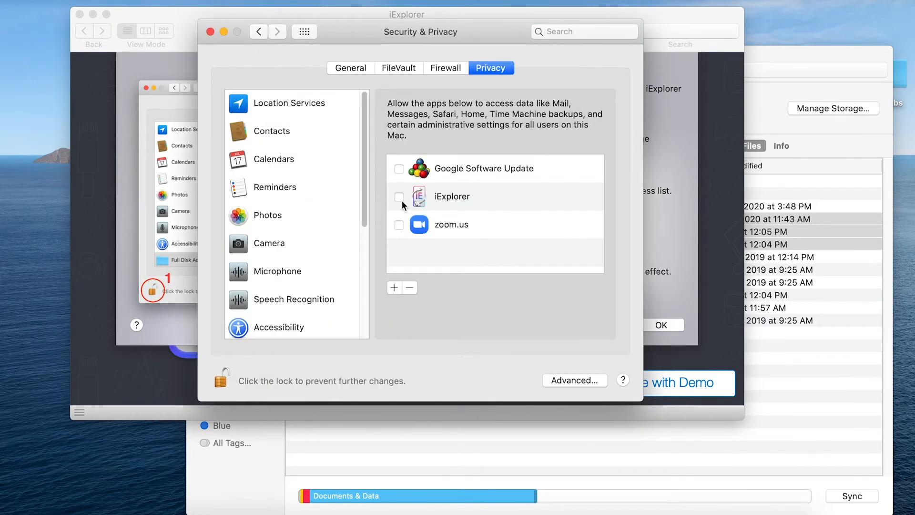
left_click(400, 196)
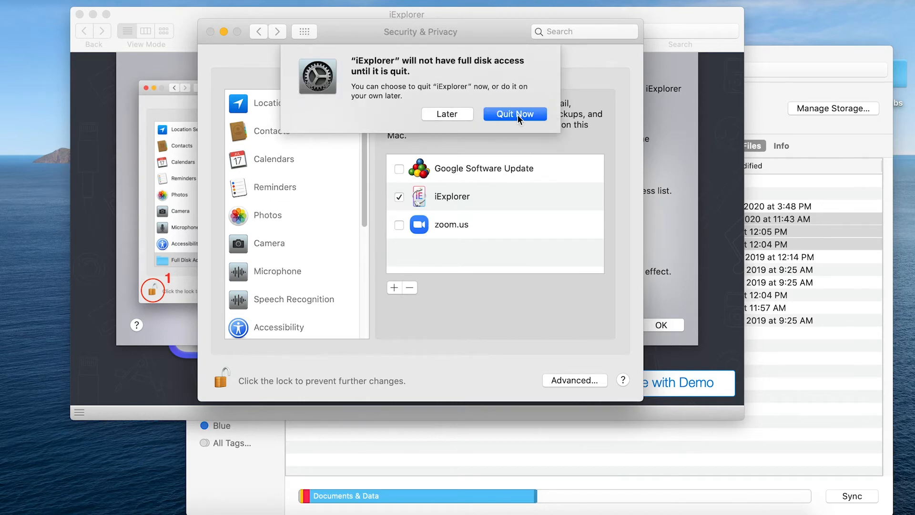
left_click(514, 114)
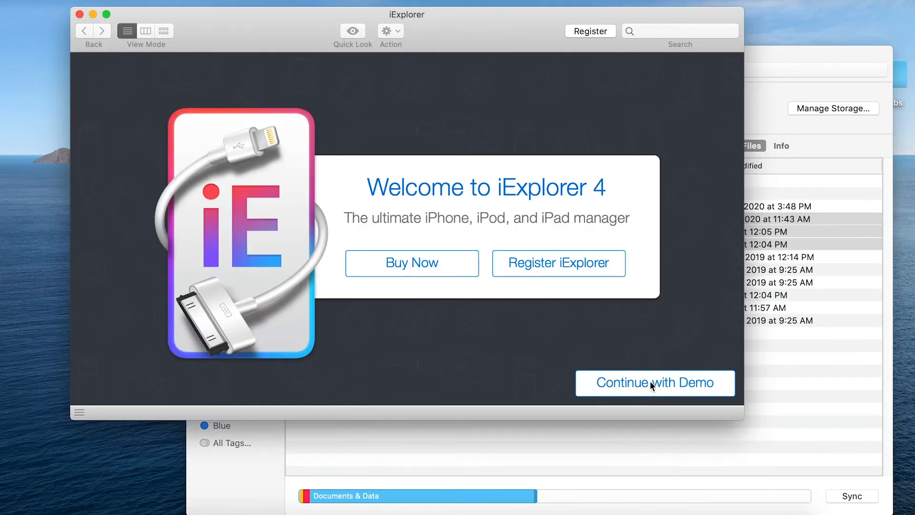
Continue in demo mode and expand Apps > Capture > Jobs to list the individual job folders
left_click(654, 383)
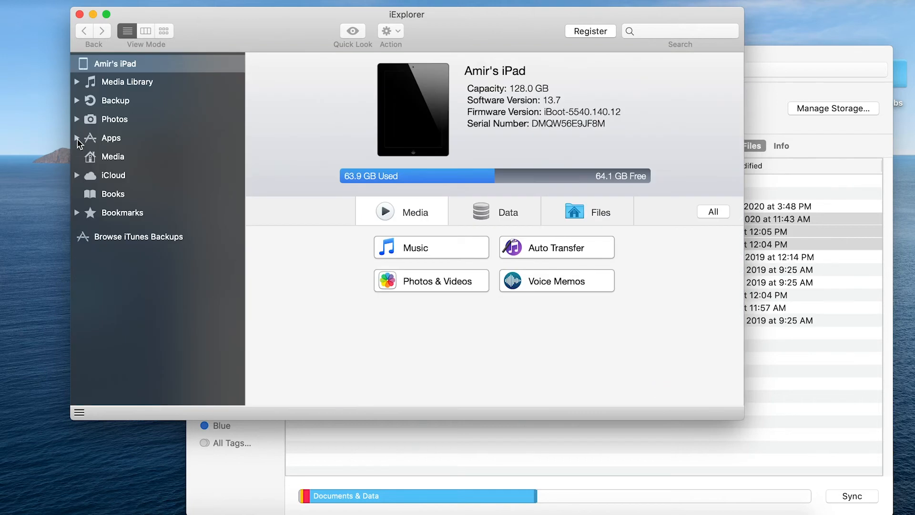
left_click(76, 138)
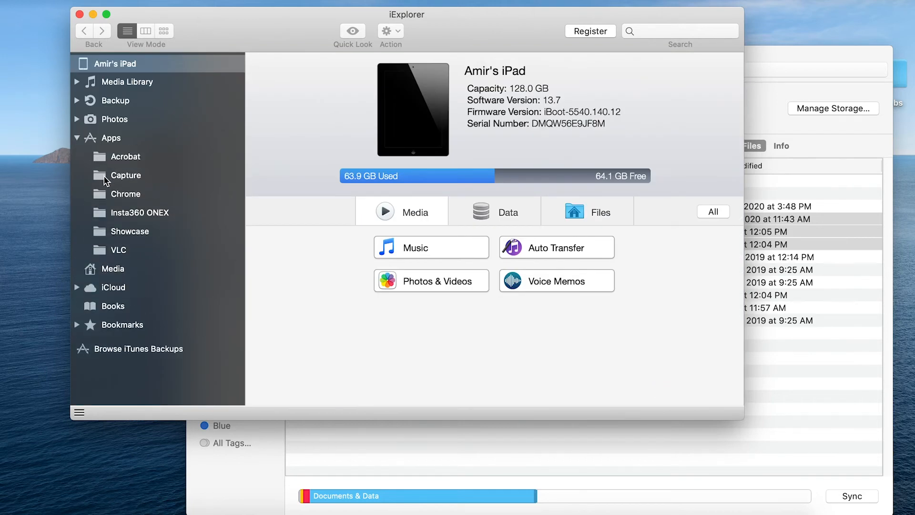
left_click(126, 175)
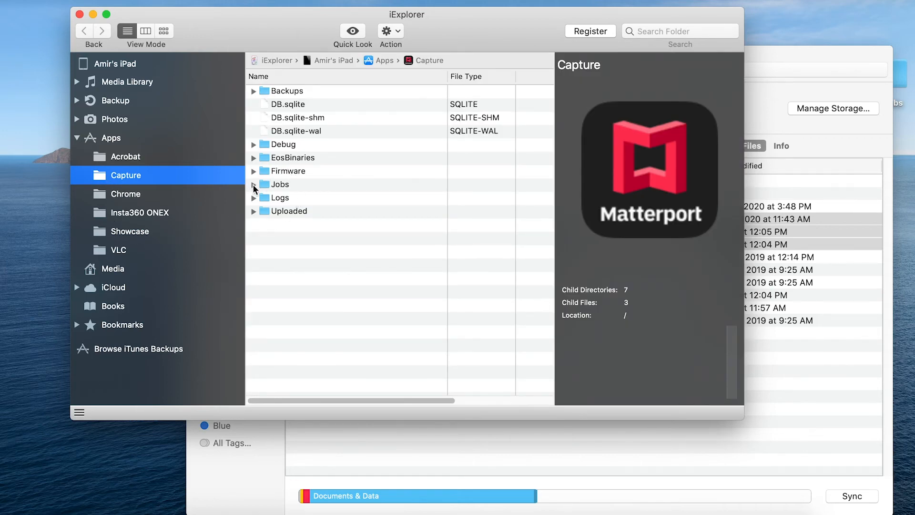
left_click(254, 186)
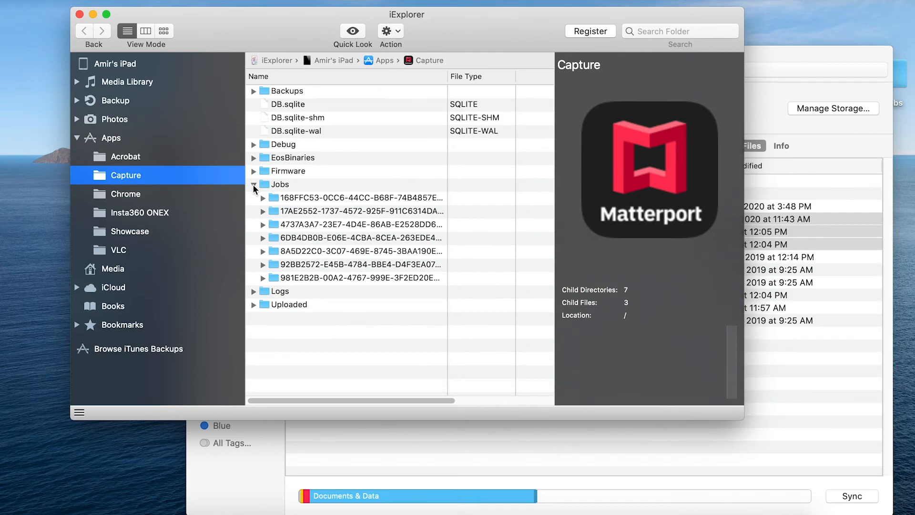